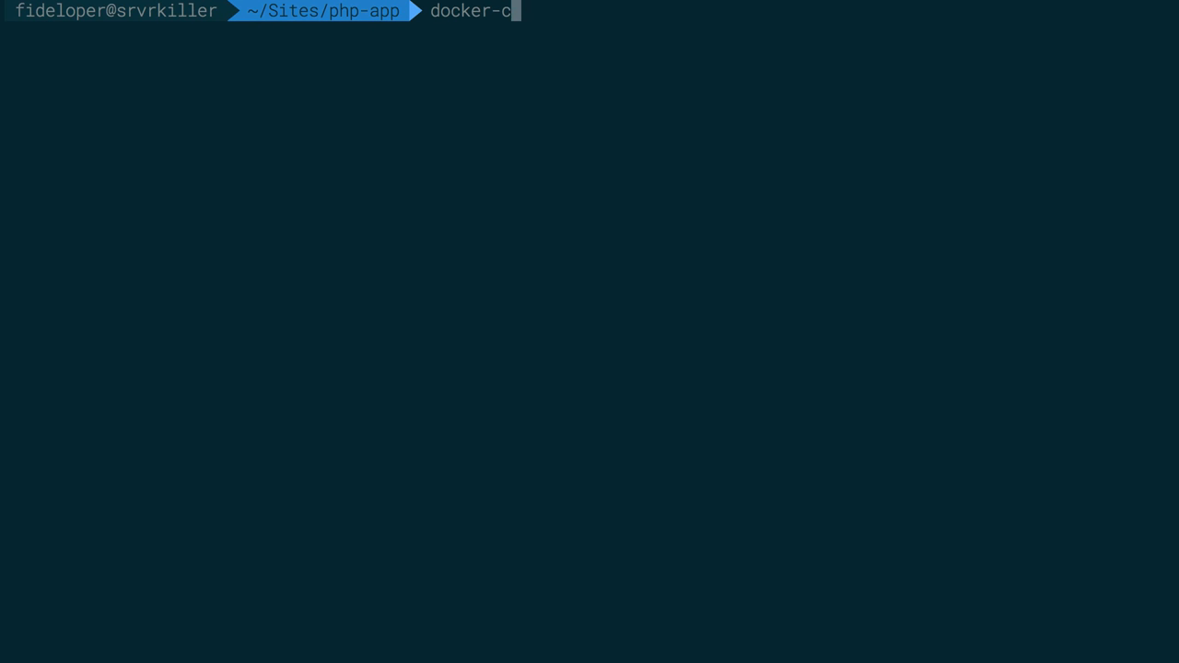
Start the php-app stack with docker-compose up -d and list the Docker volumes
text(ompose up -d)
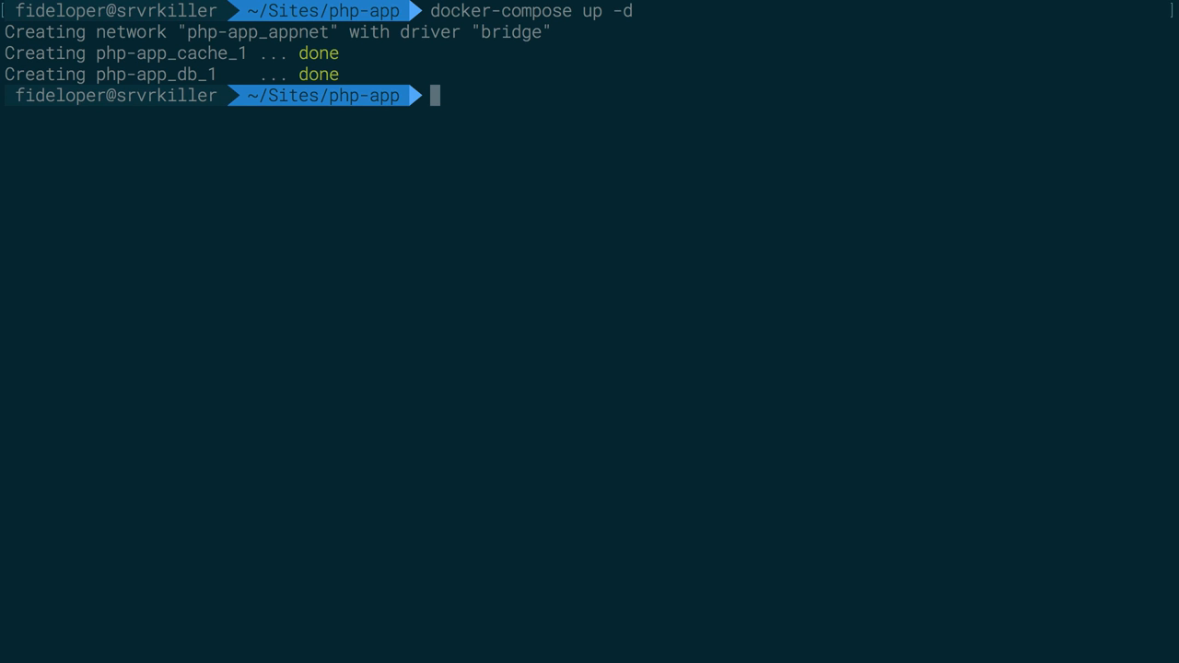
text(docker bo)
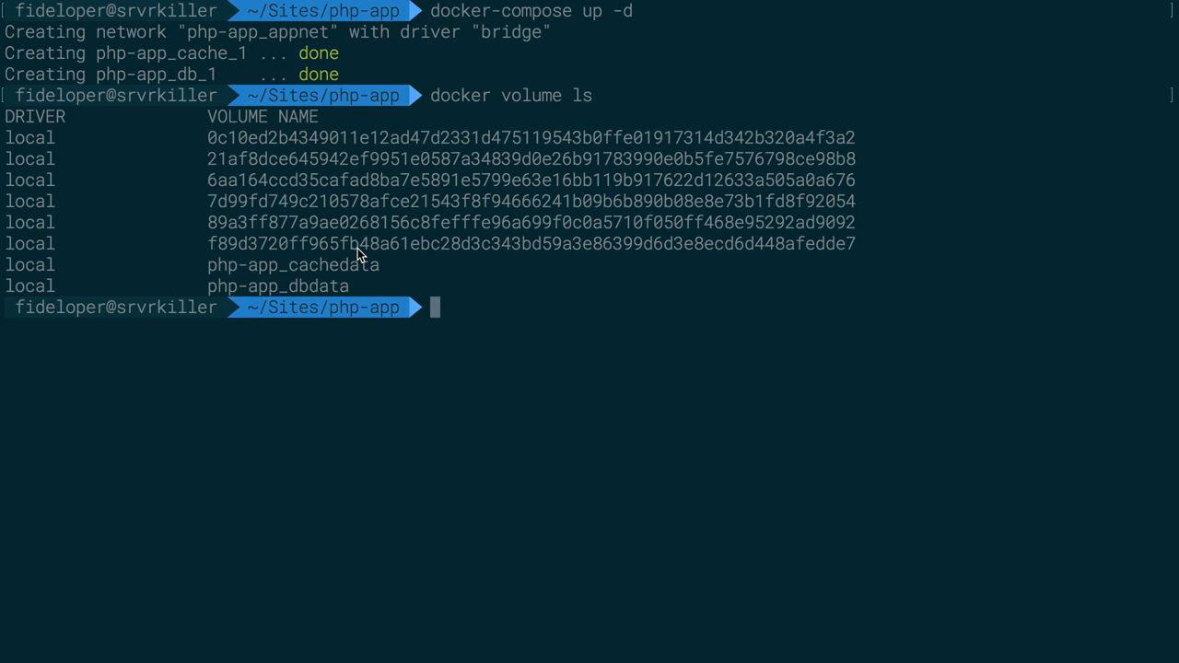
mouse_move(427, 150)
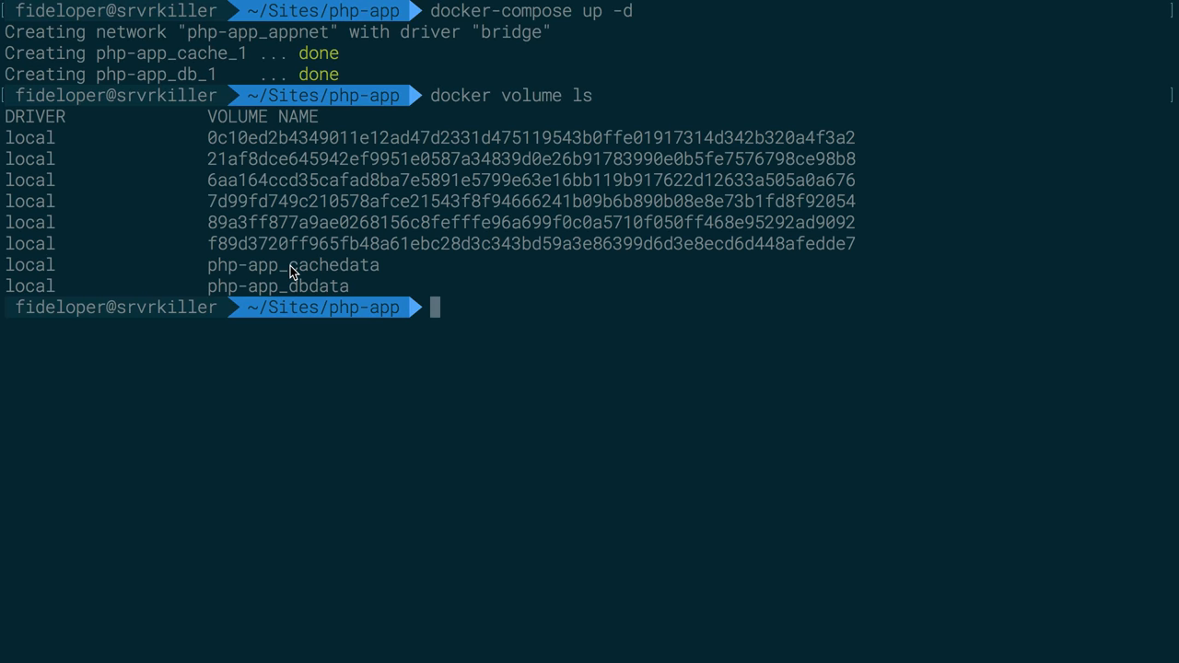
mouse_move(312, 293)
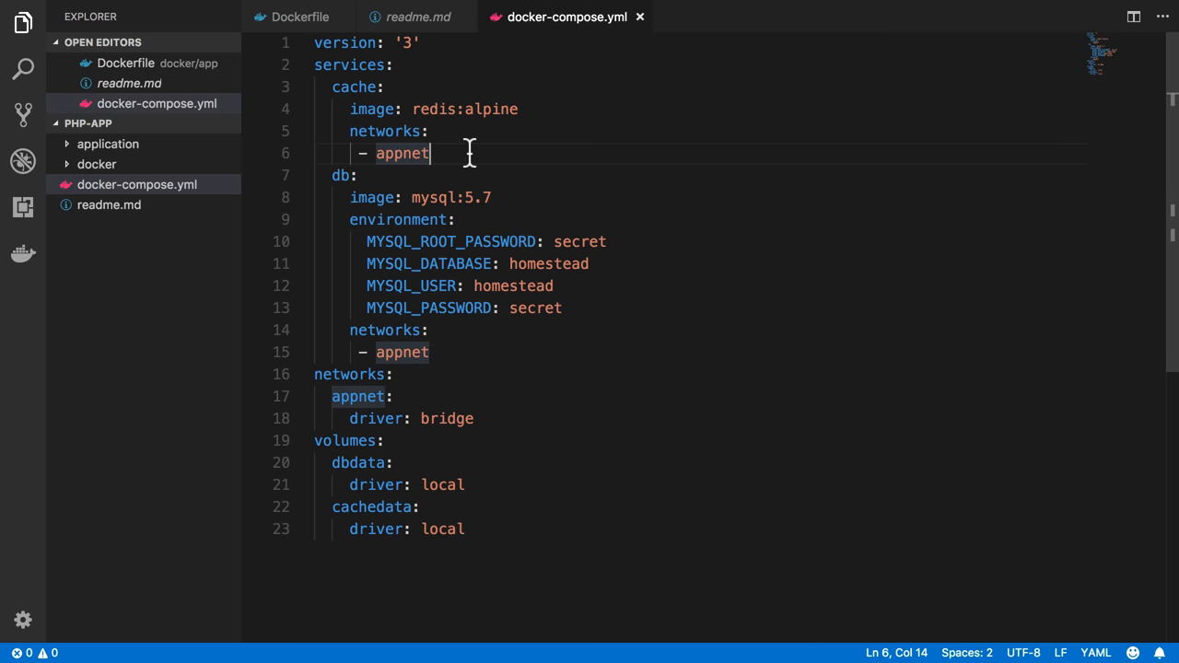
Add a '- cachedata' volume entry under the cache service
double_click(384, 131)
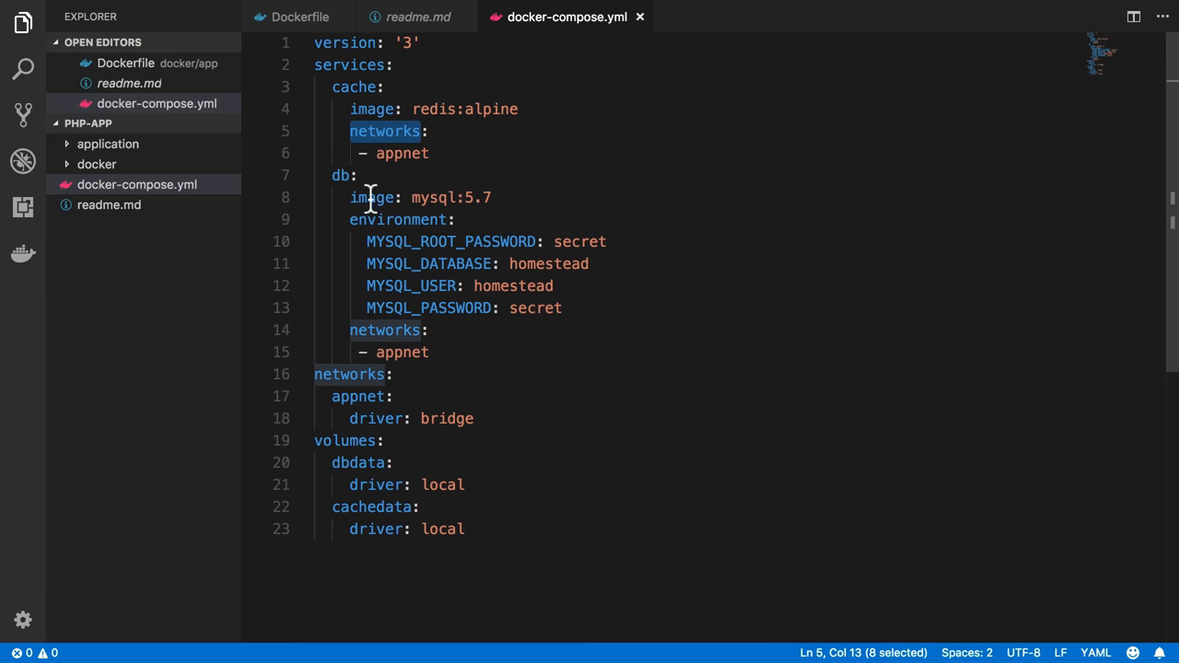
click(428, 153)
text(volumes:)
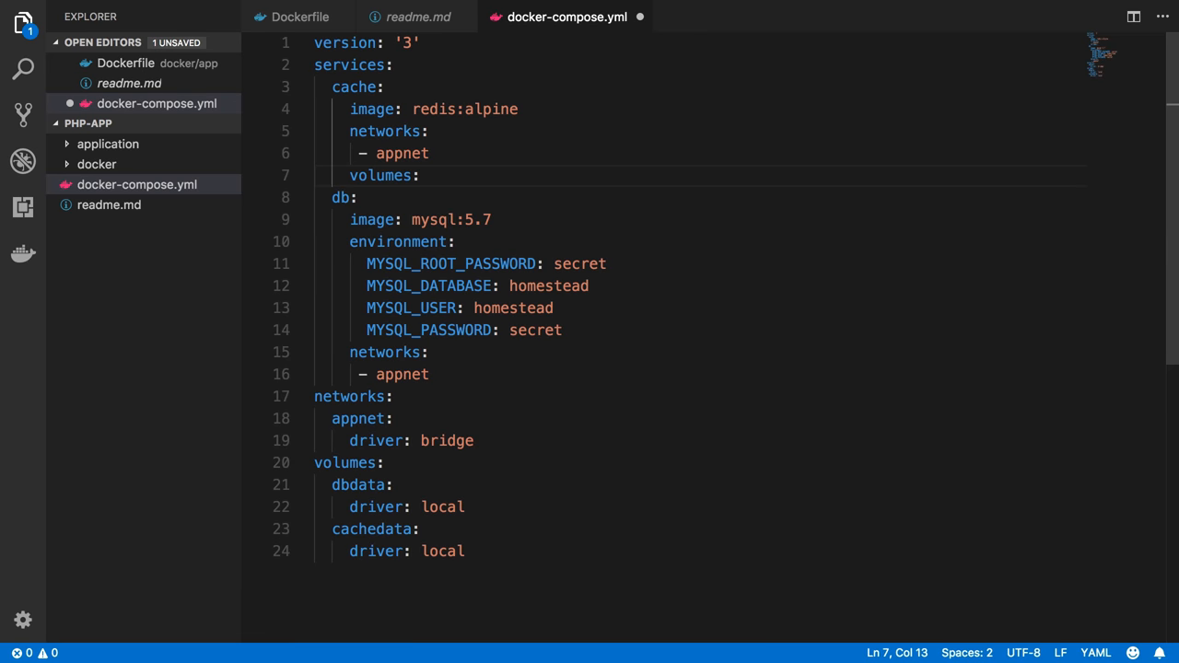
key(Enter)
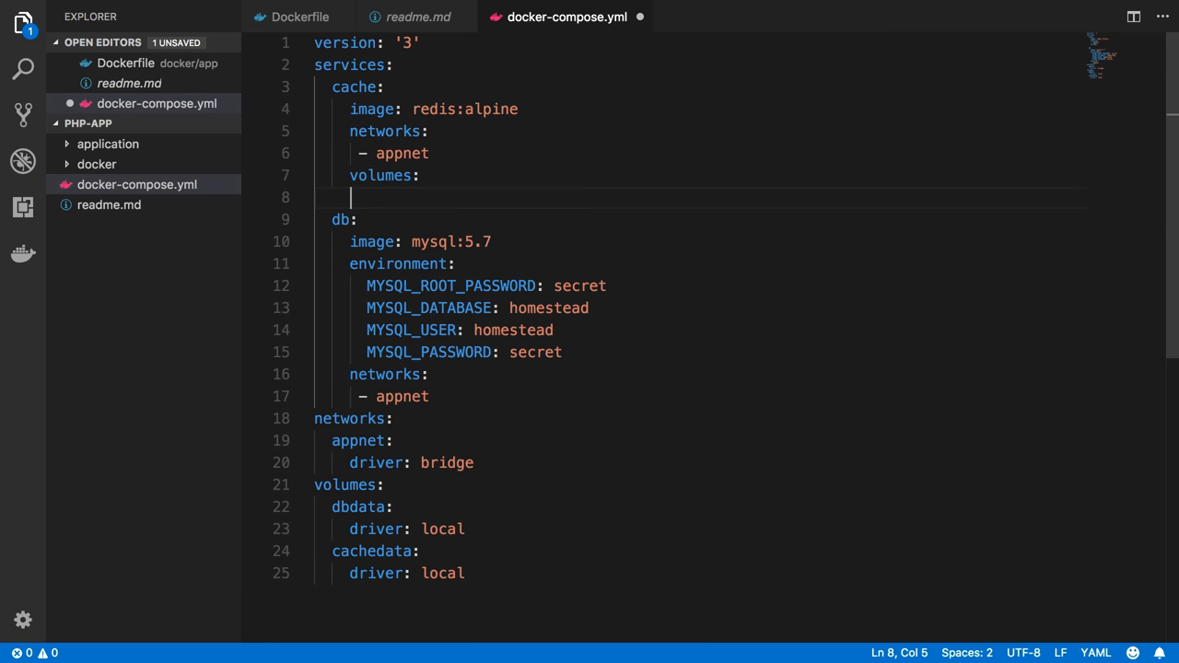
text(-)
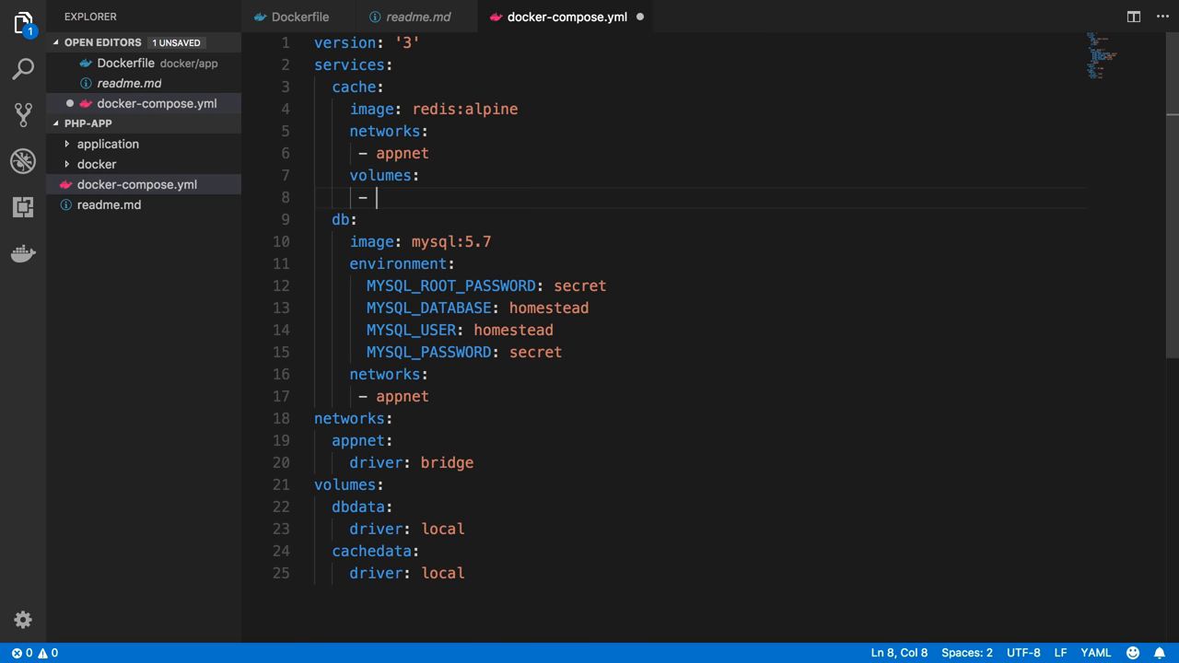
text(cachedata)
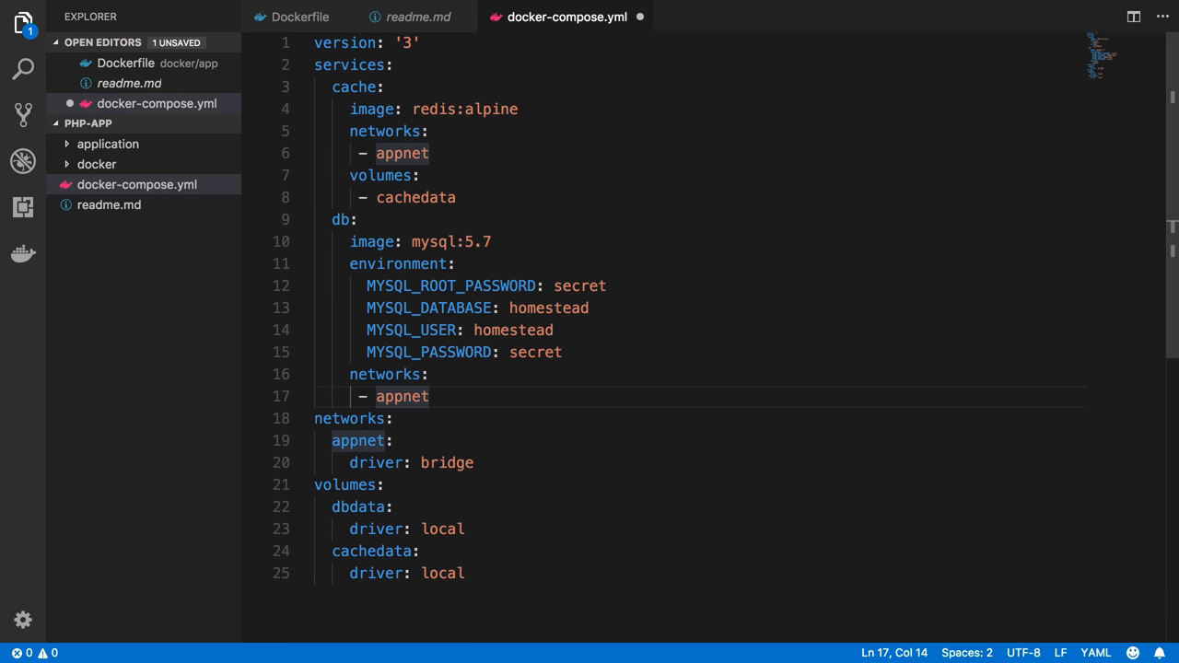
Add a volumes list to the db service mounting dbdata at /var/lib/mysql
text(volumes:)
text(-)
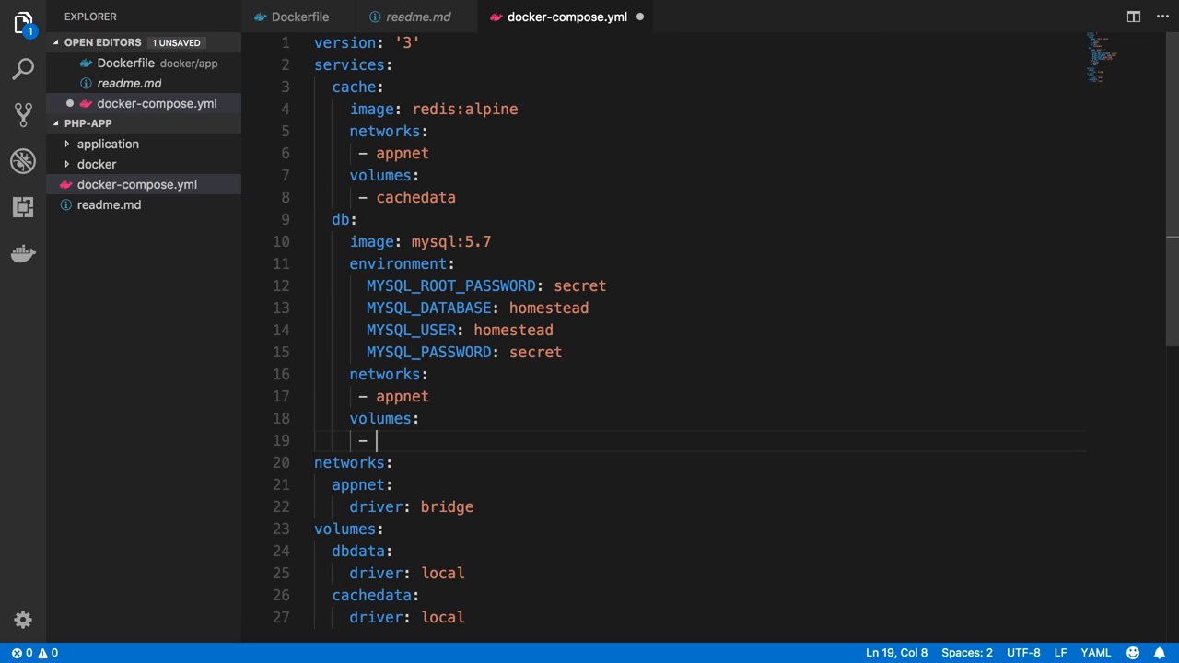
text(dbdata)
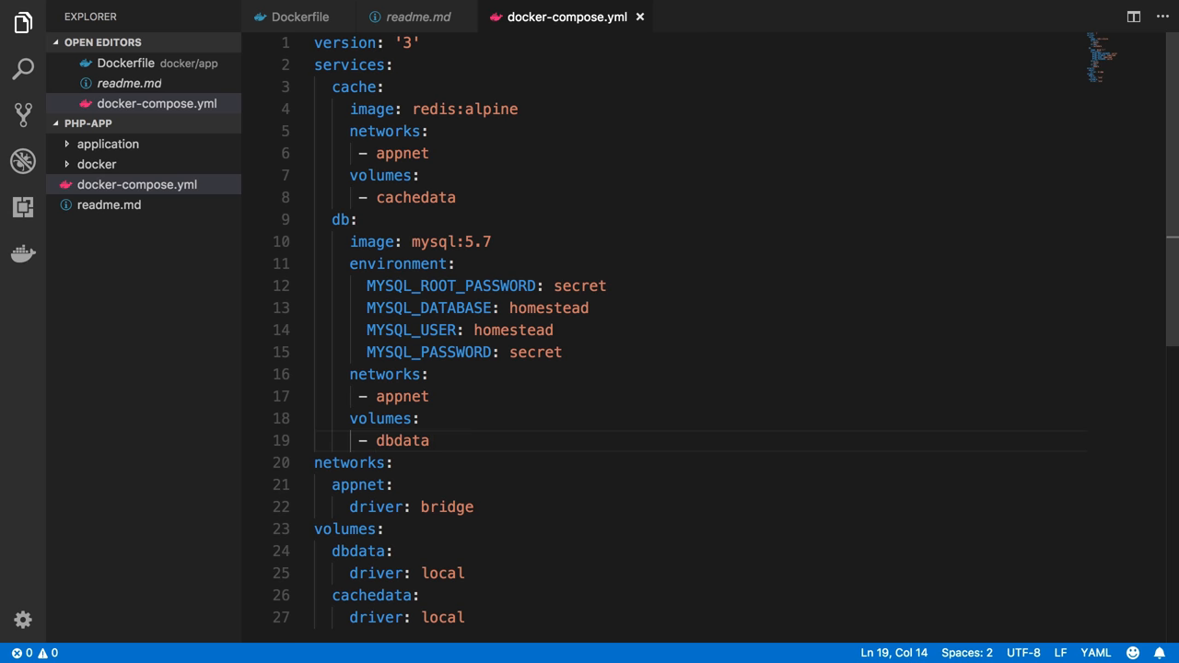
text(:)
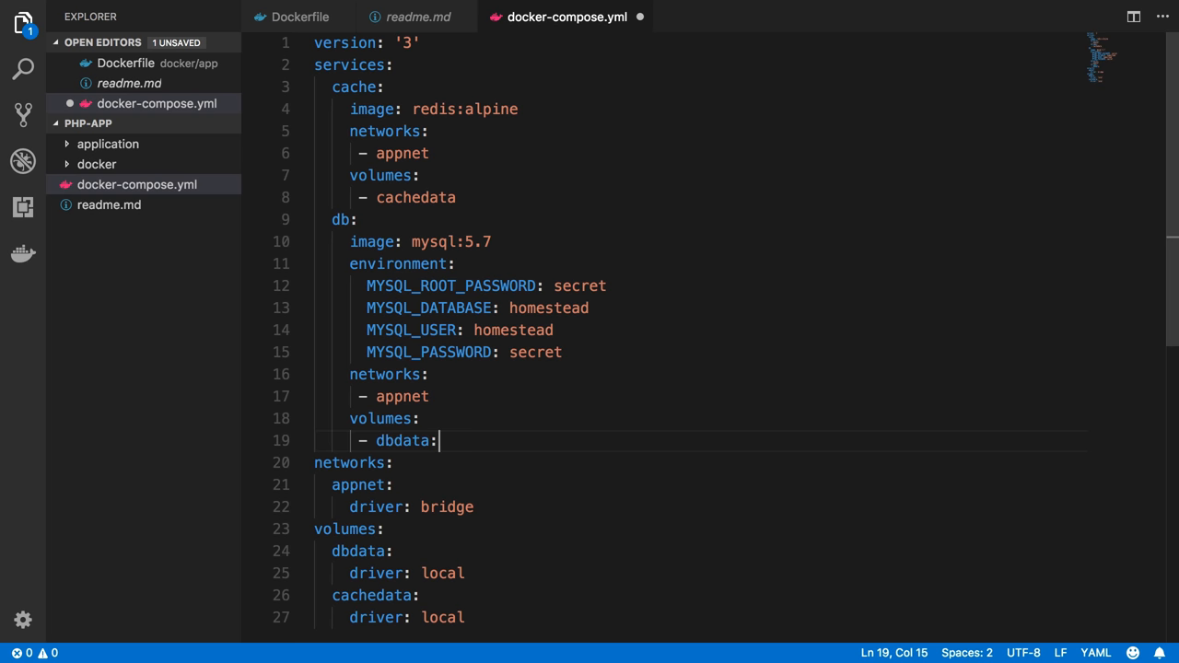
text(/var/)
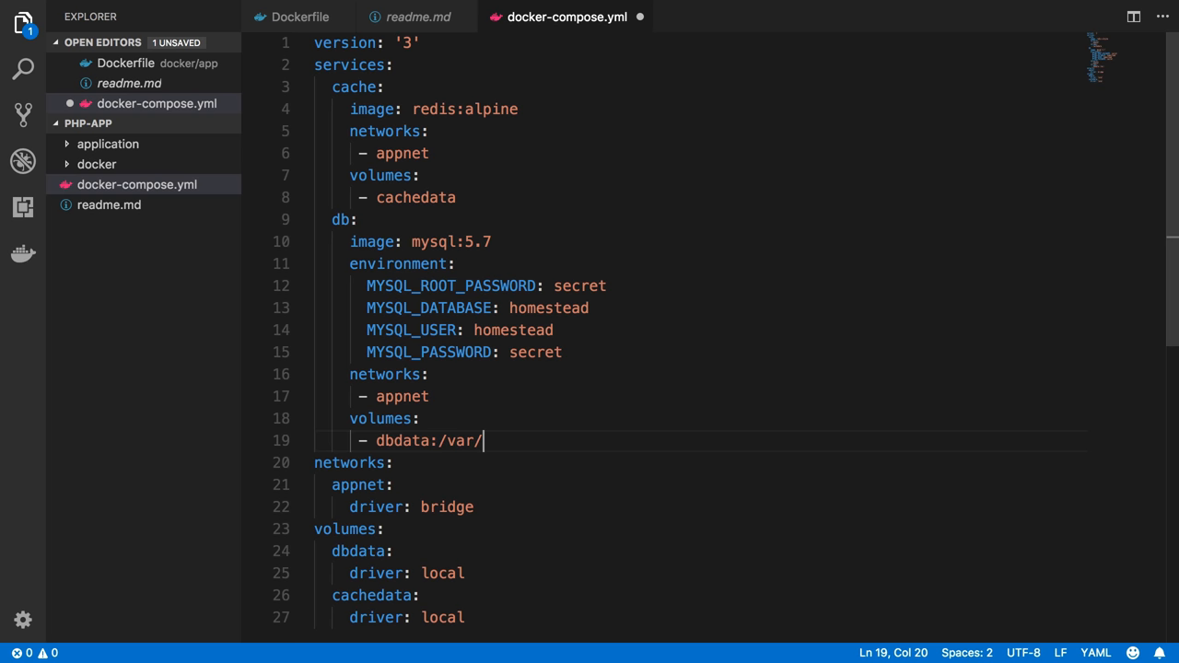
text(li)
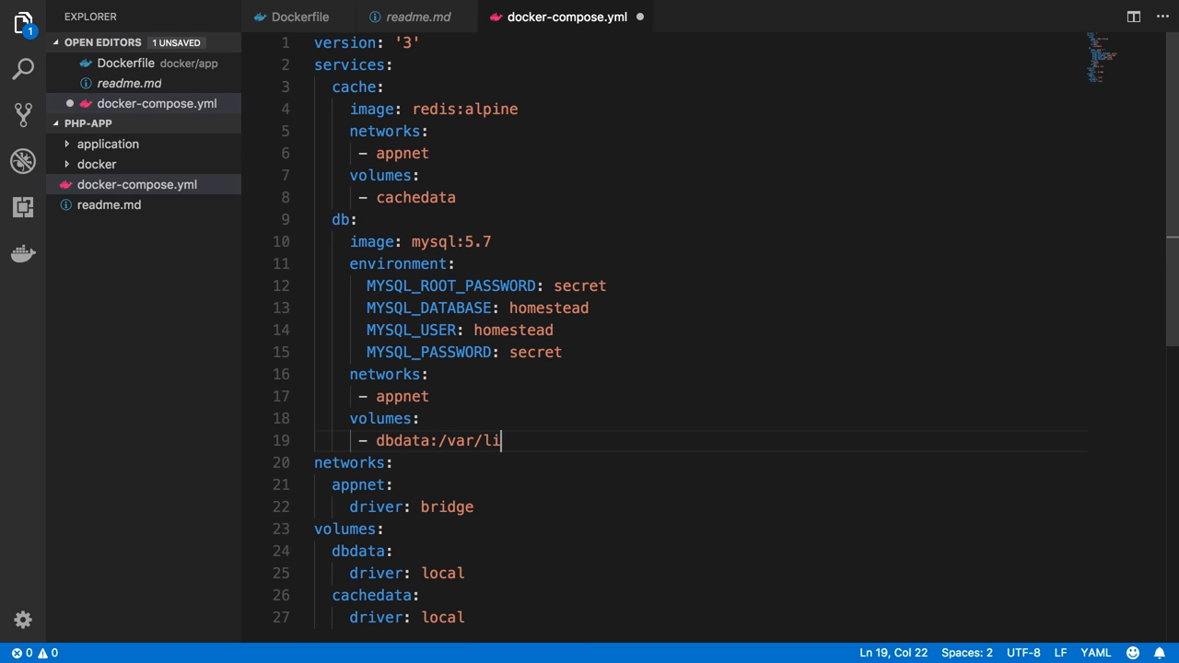
text(b/mysql)
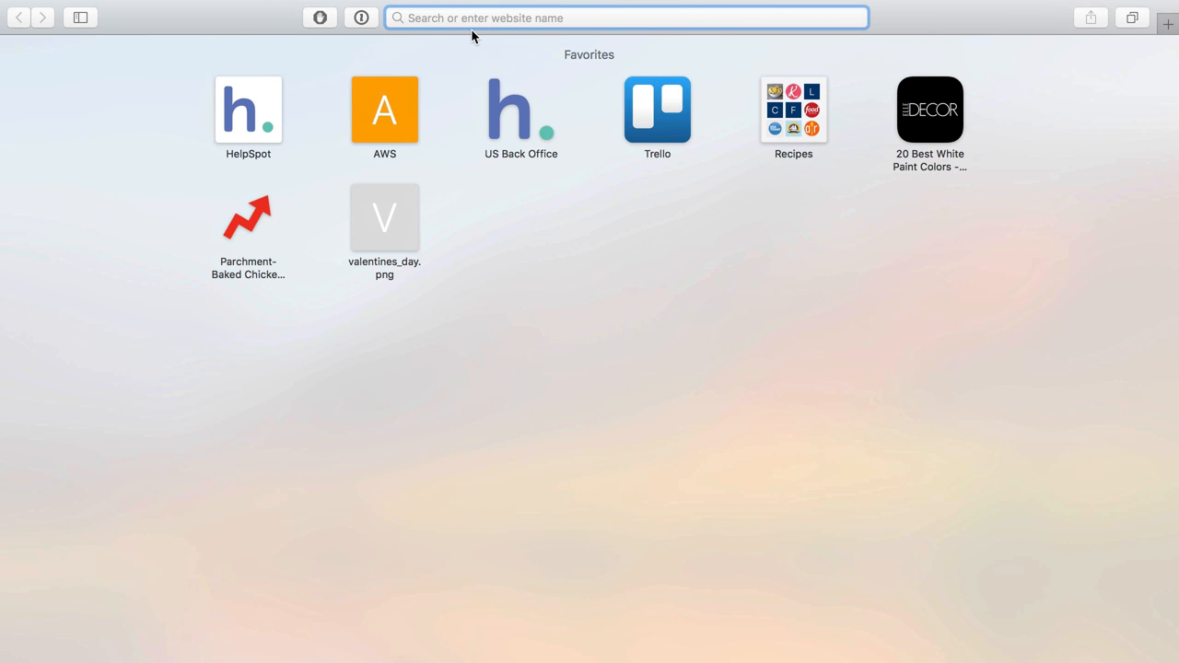
mouse_move(463, 17)
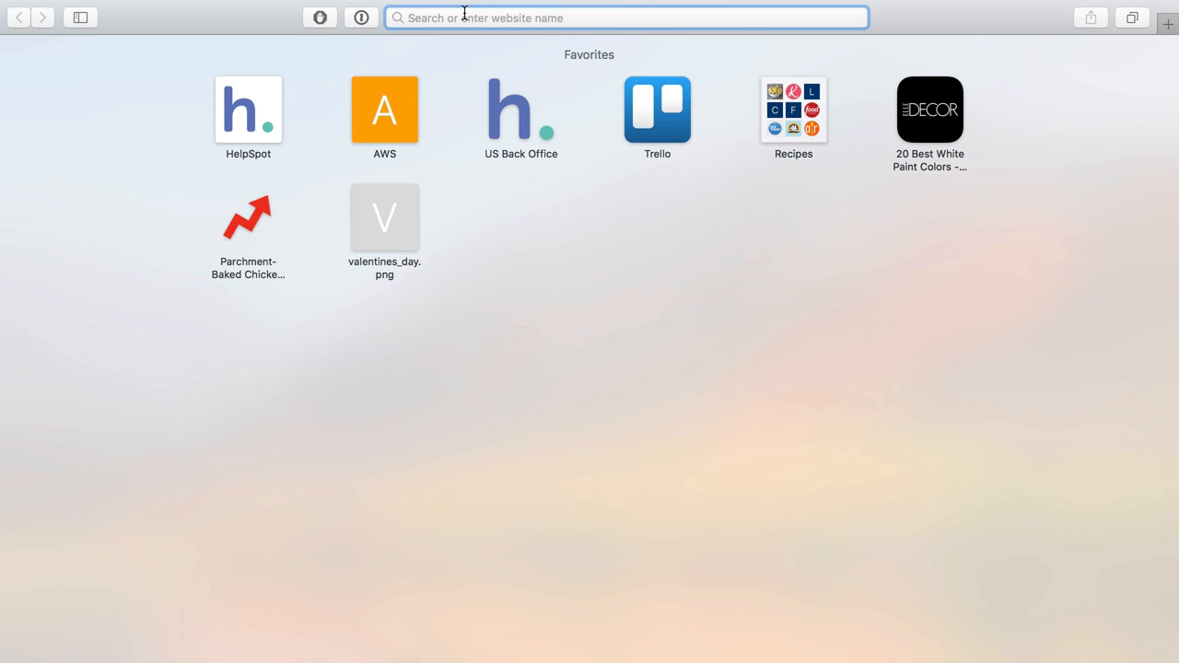
Go to hub.docker.com/_/redis and follow the 4.0/alpine/Dockerfile link
text(hub.docker.com/)
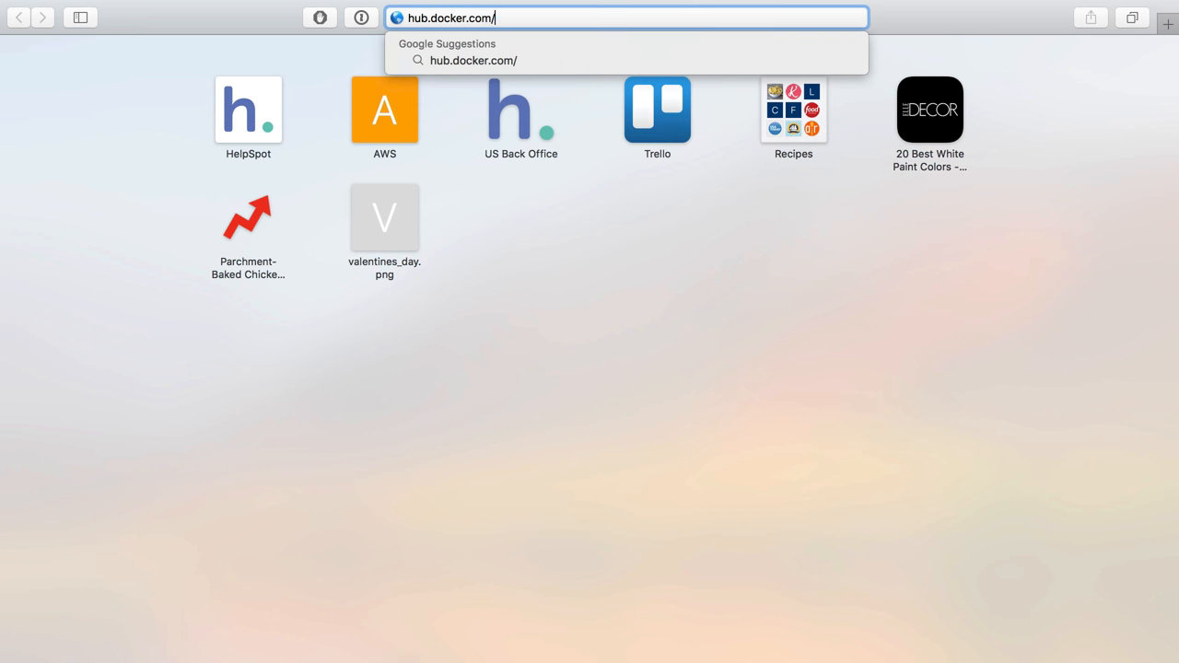
text(_/redis)
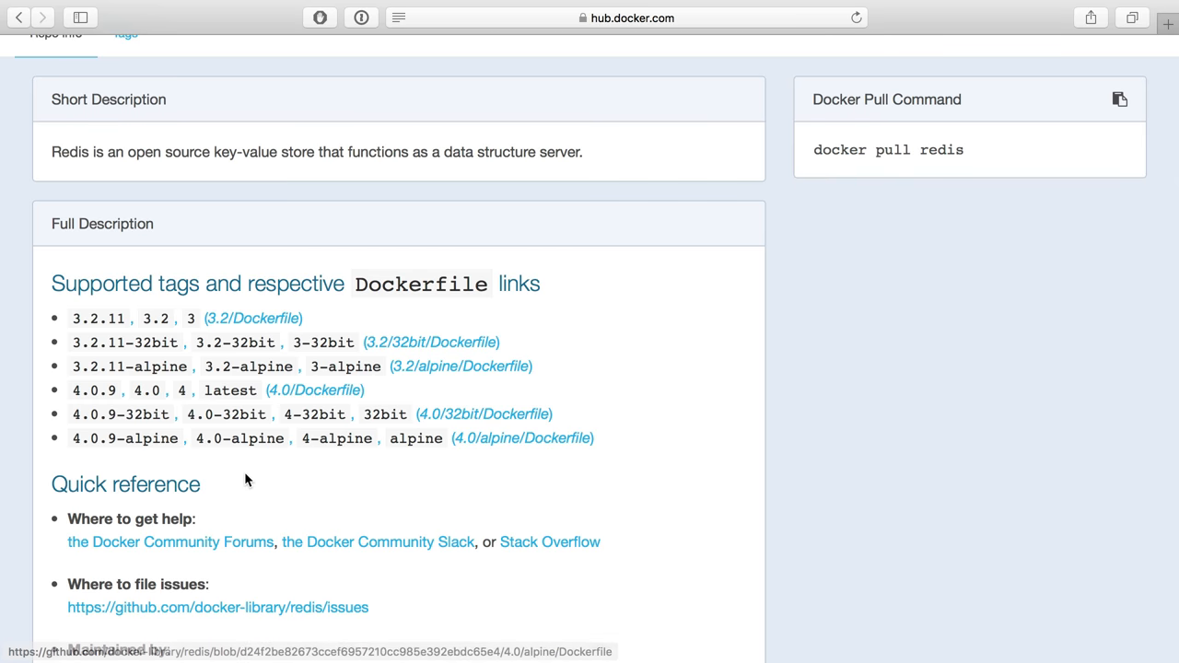
scroll(down, 3)
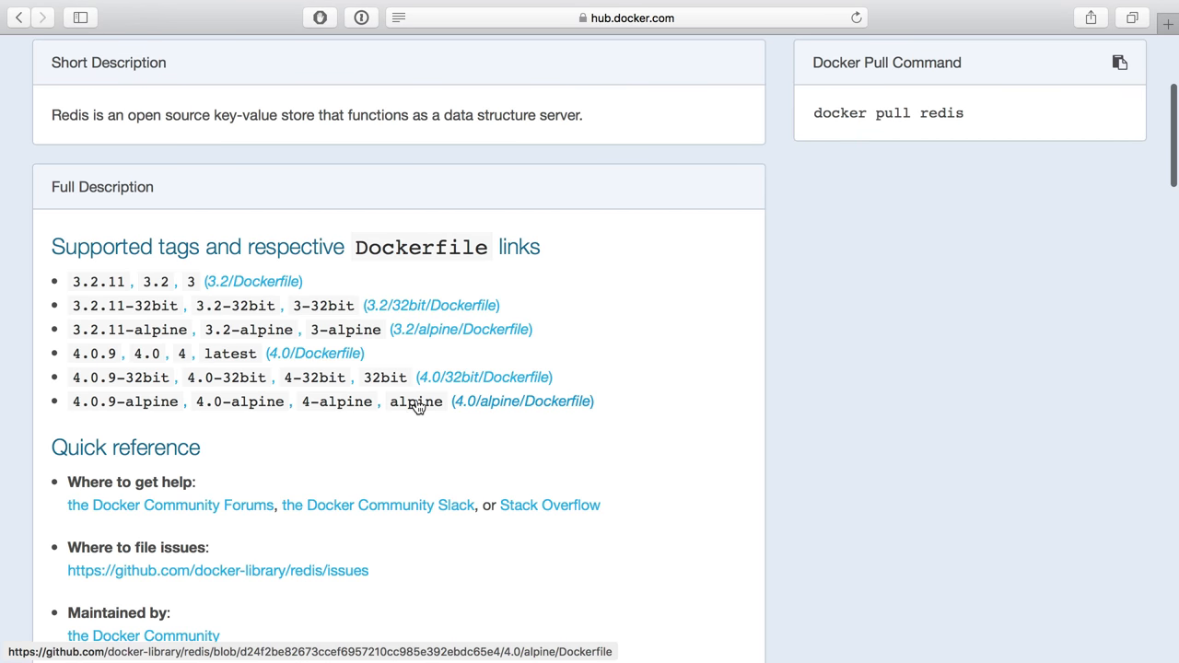
click(522, 401)
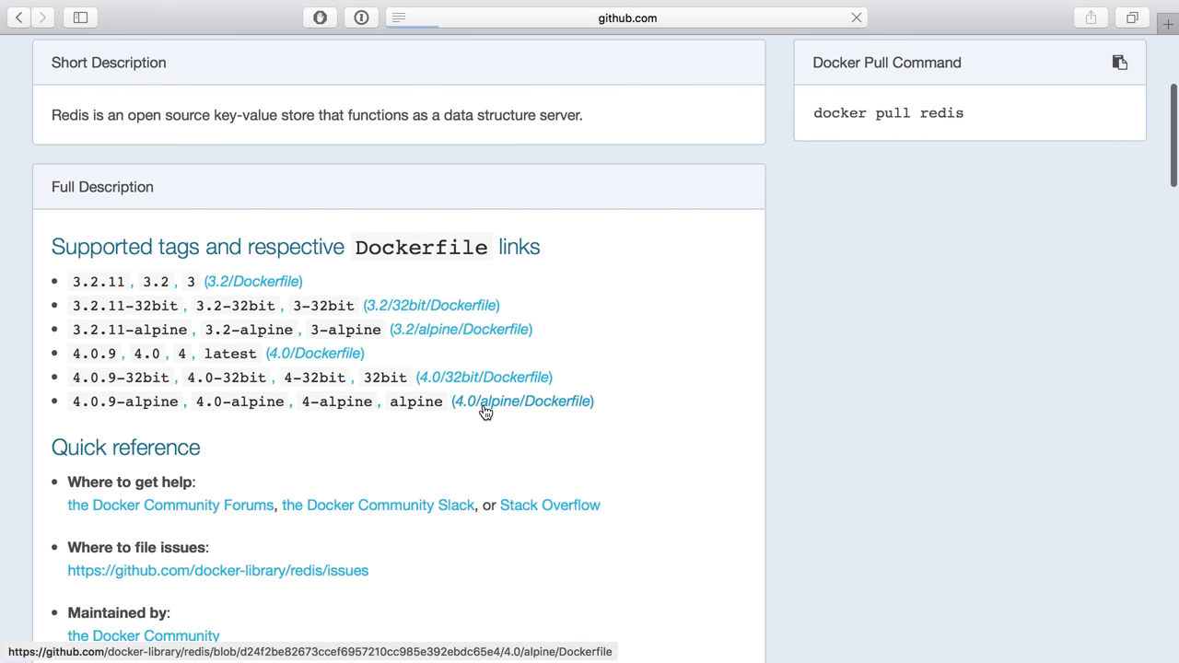
click(523, 401)
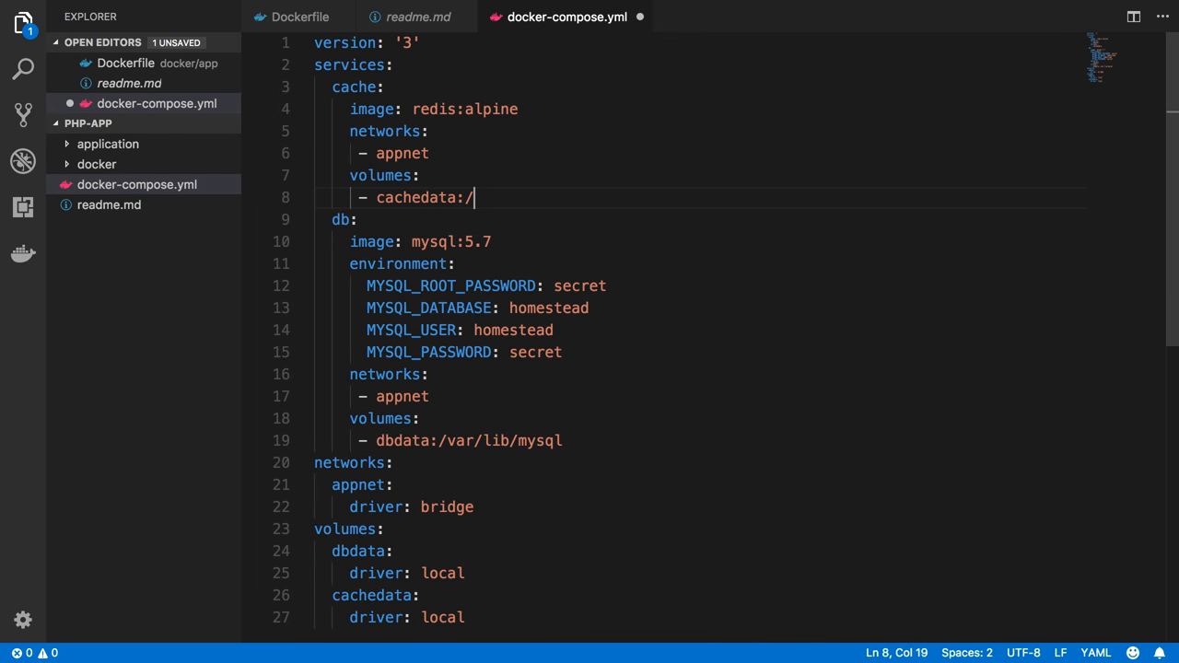
Complete the cache mount as cachedata:/data and save docker-compose.yml
text(data)
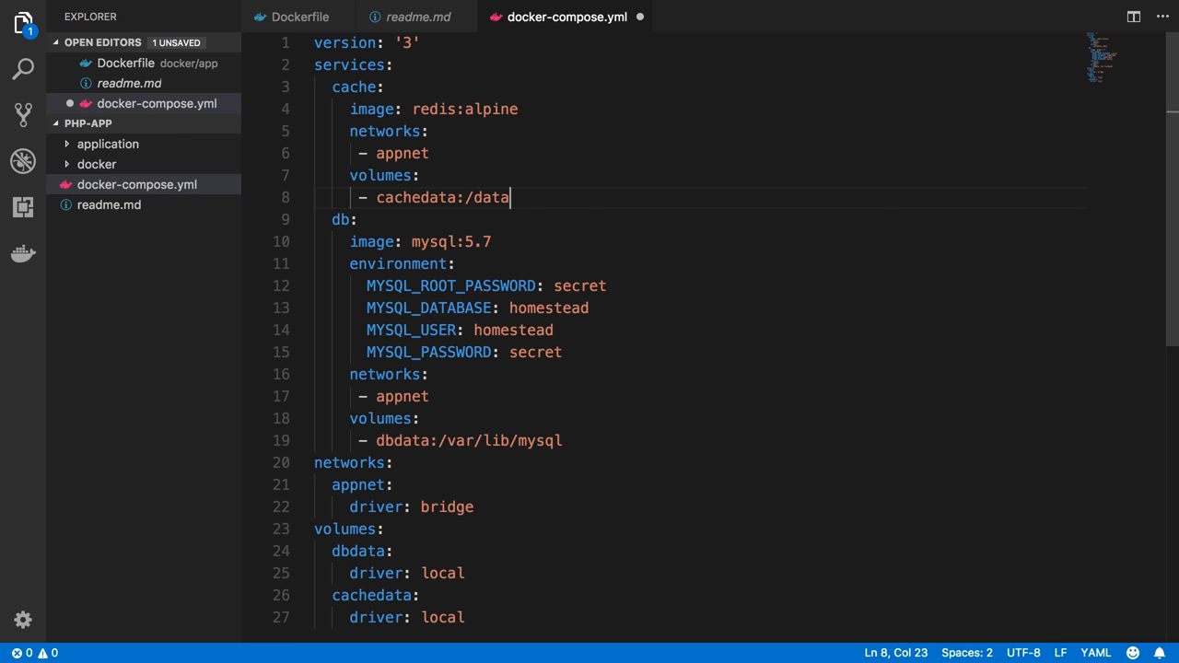
key(ctrl+s)
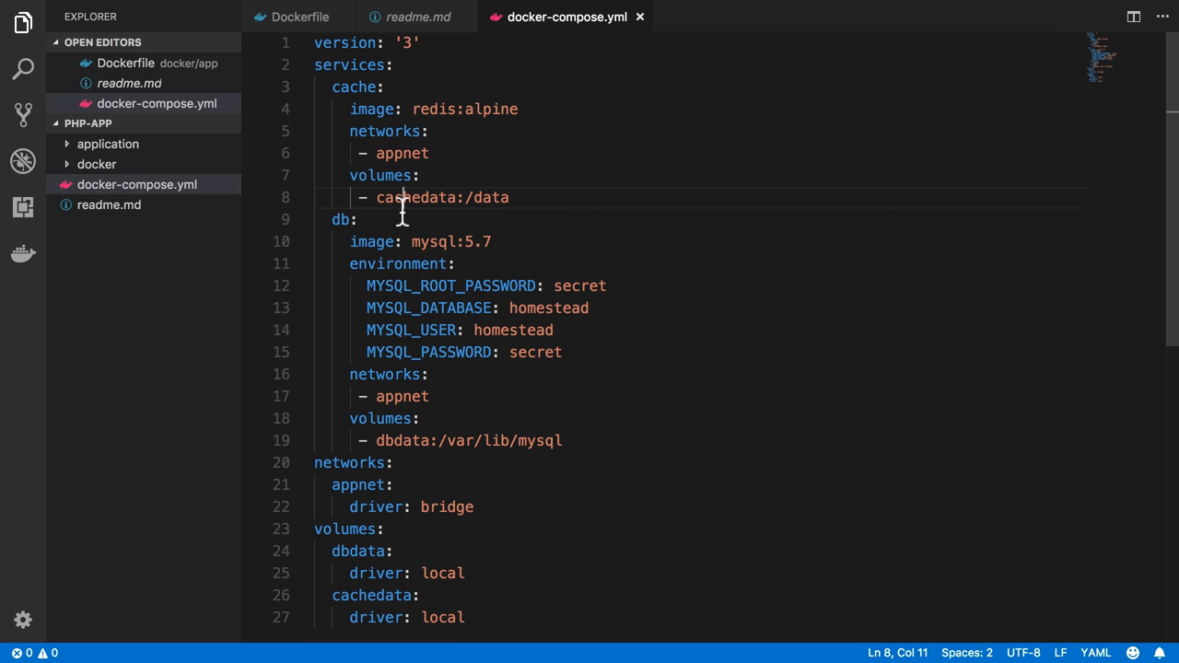
key(Cmd+Tab)
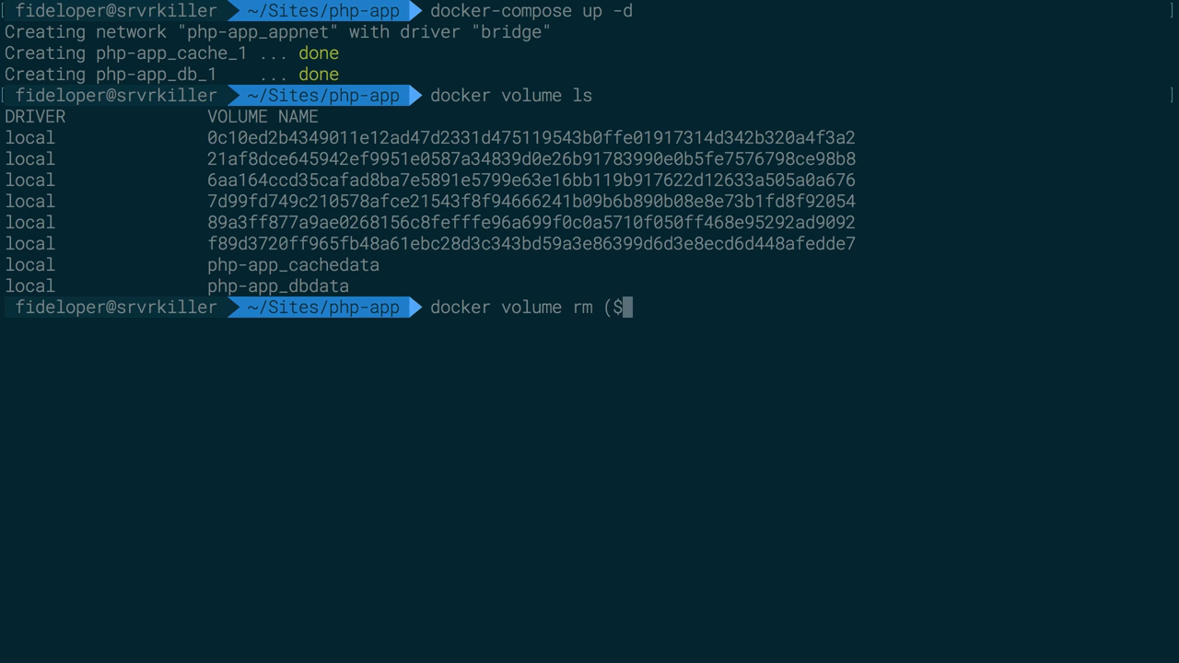
Remove all Docker volumes with docker volume rm $(docker volume ls -q)
text((docker volume ls -q)
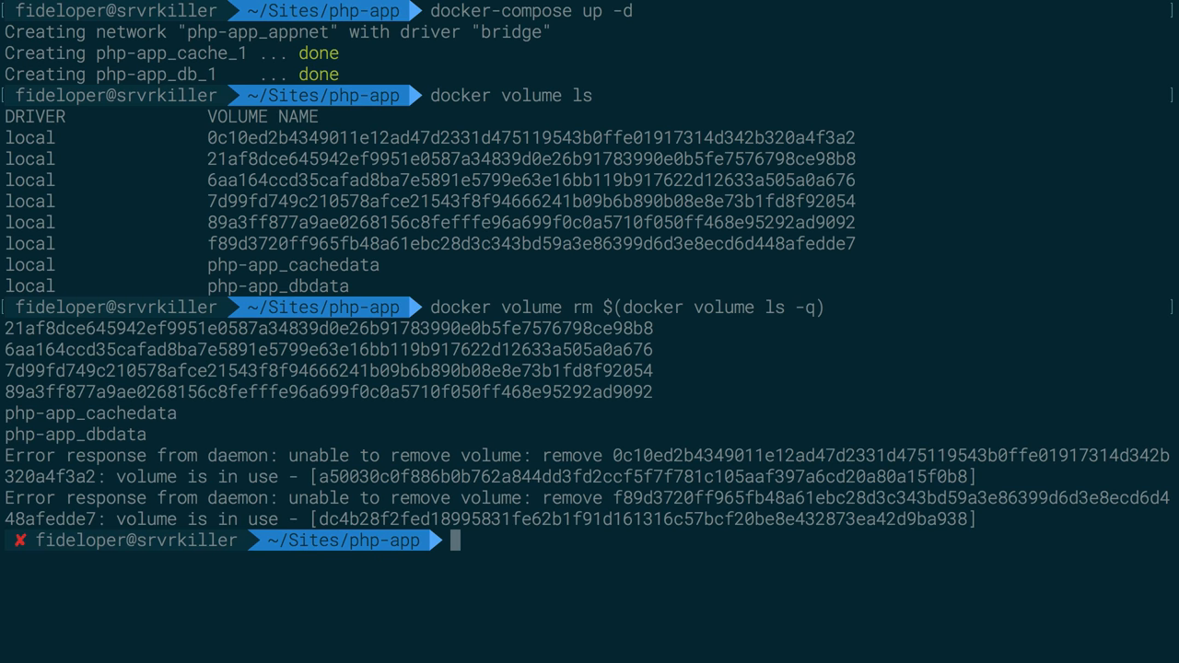
mouse_move(295, 470)
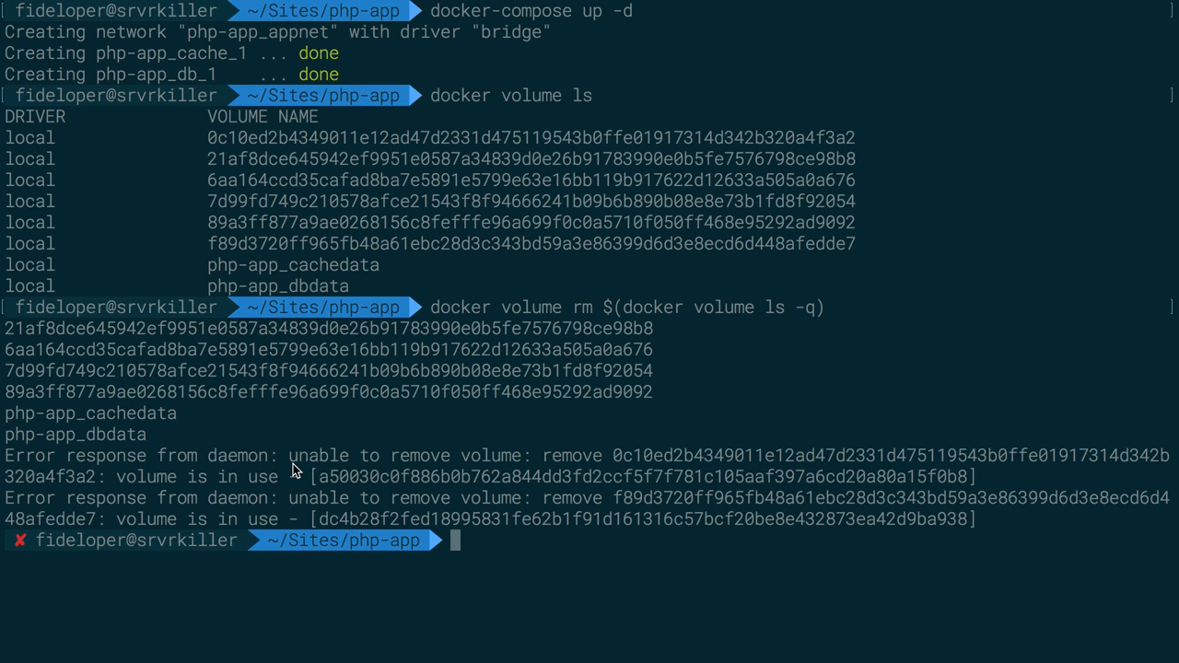
mouse_move(445, 522)
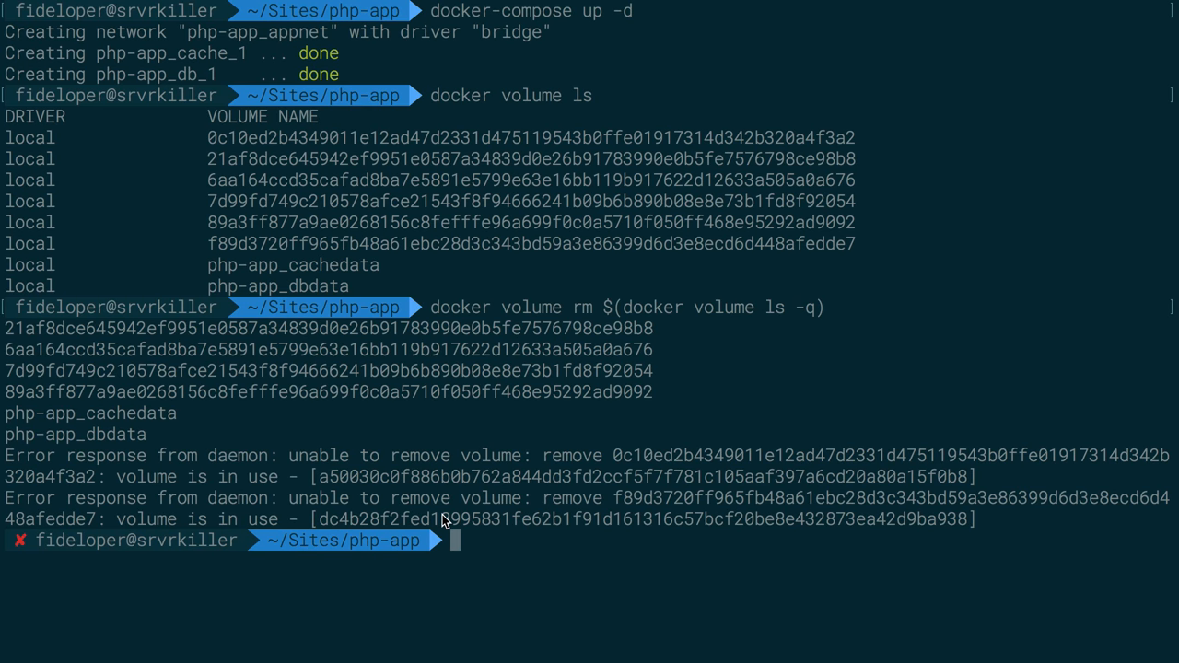
text(docker-comp)
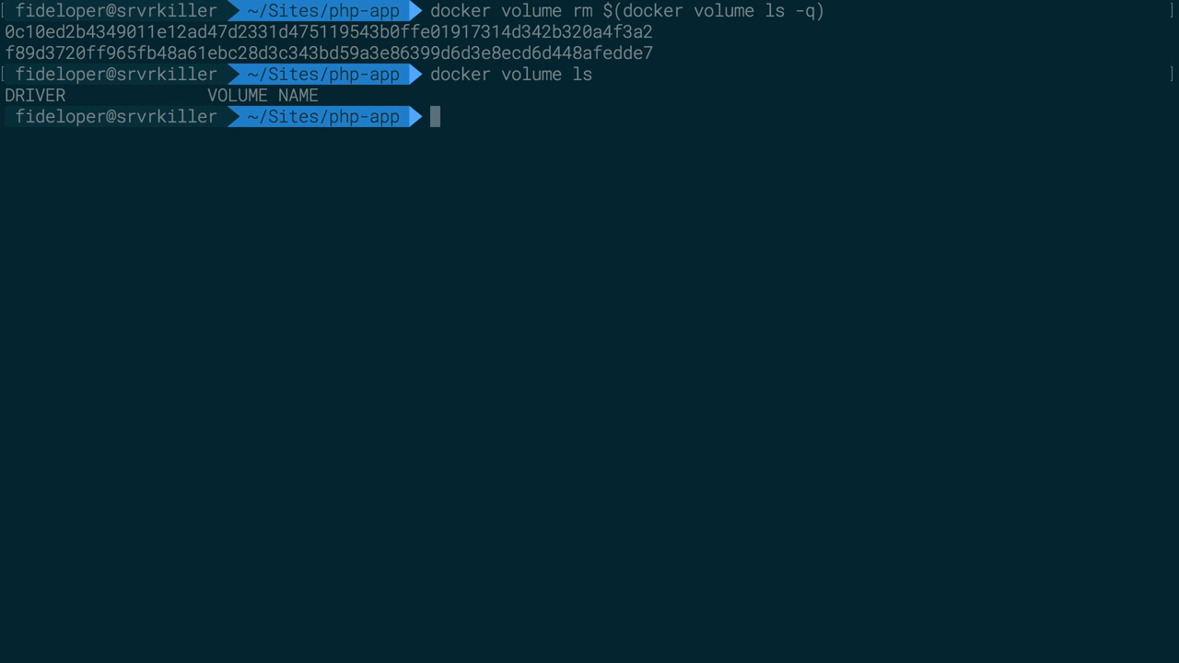
Recreate the stack, list volumes, then run docker-compose down && docker-compose up -d and list again
text(docker-compose up -d)
text(docker volume ls)
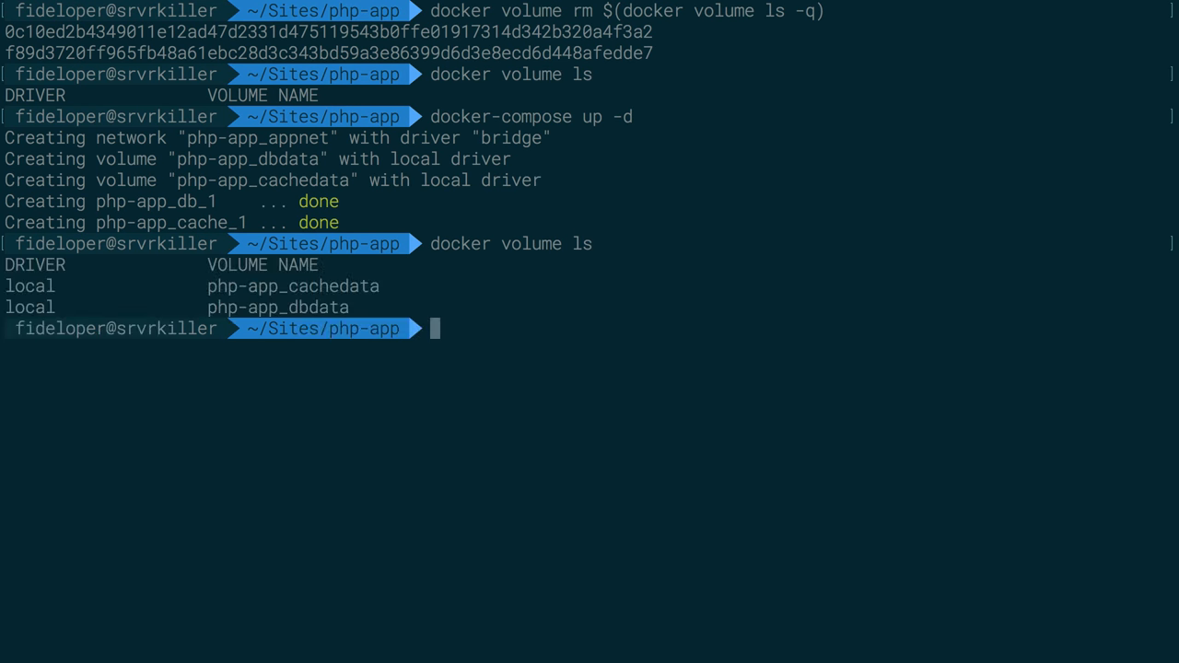
mouse_move(320, 303)
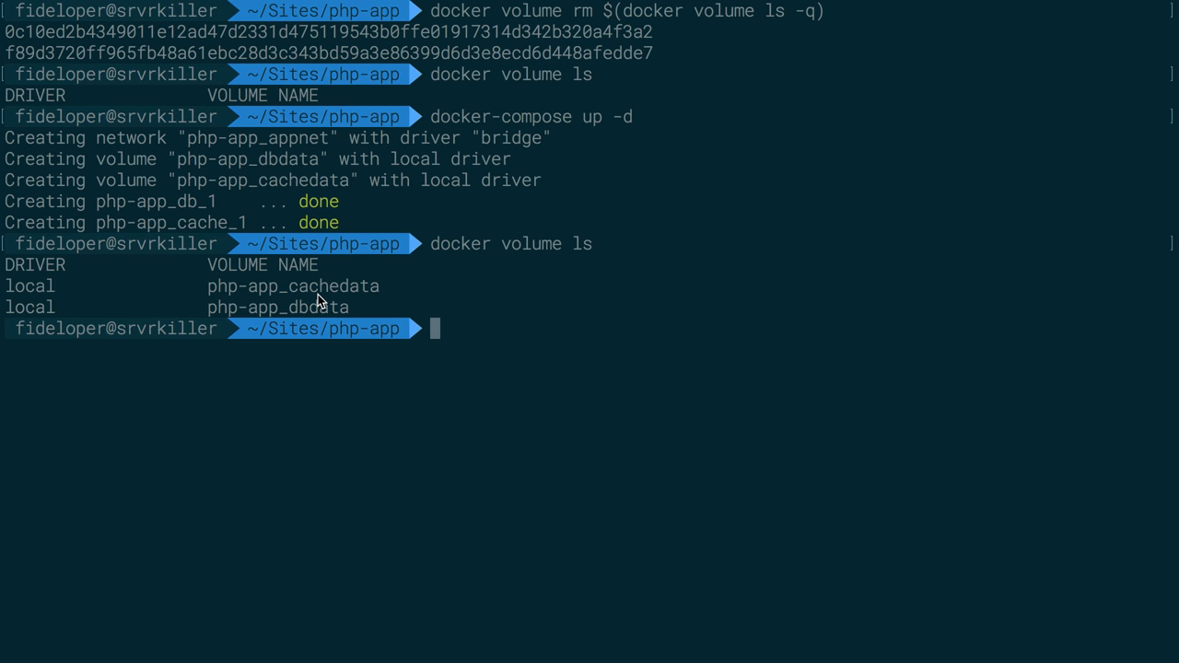
text(docker-compose)
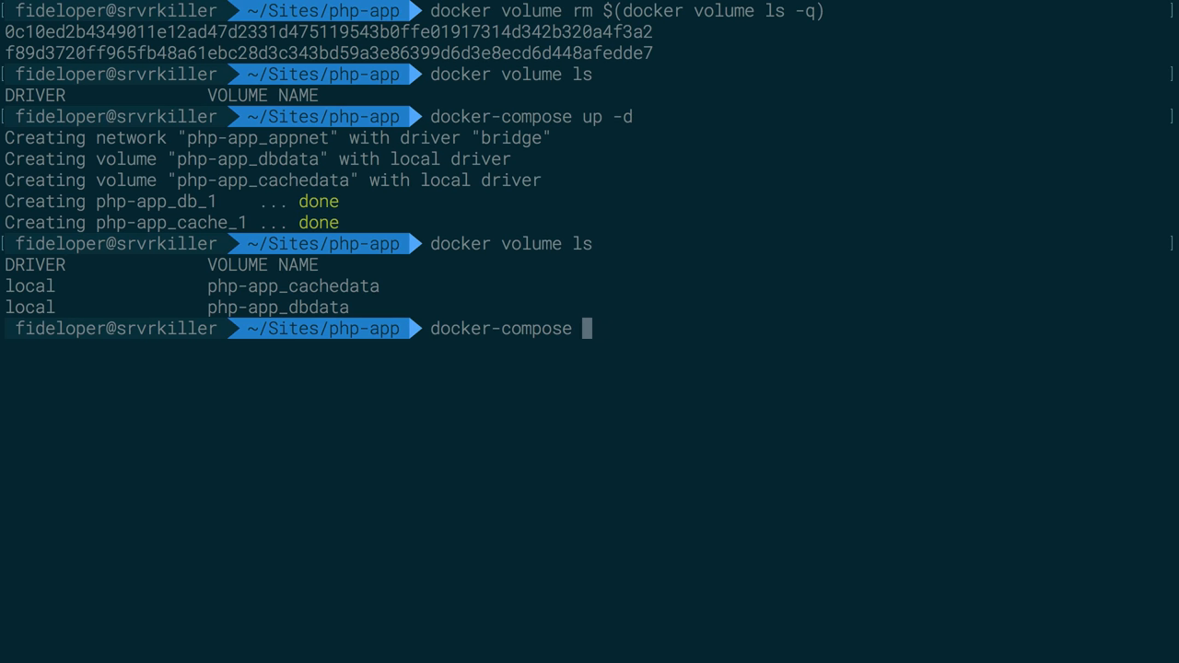
text(down && docker-compose up -)
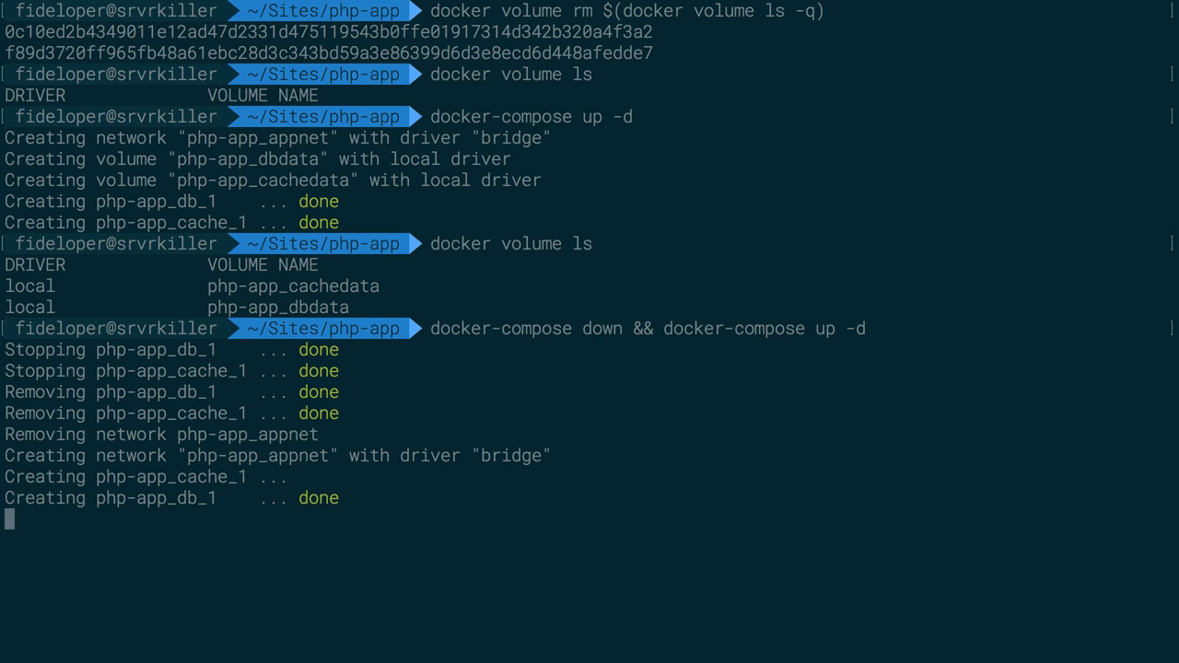
text(docker co)
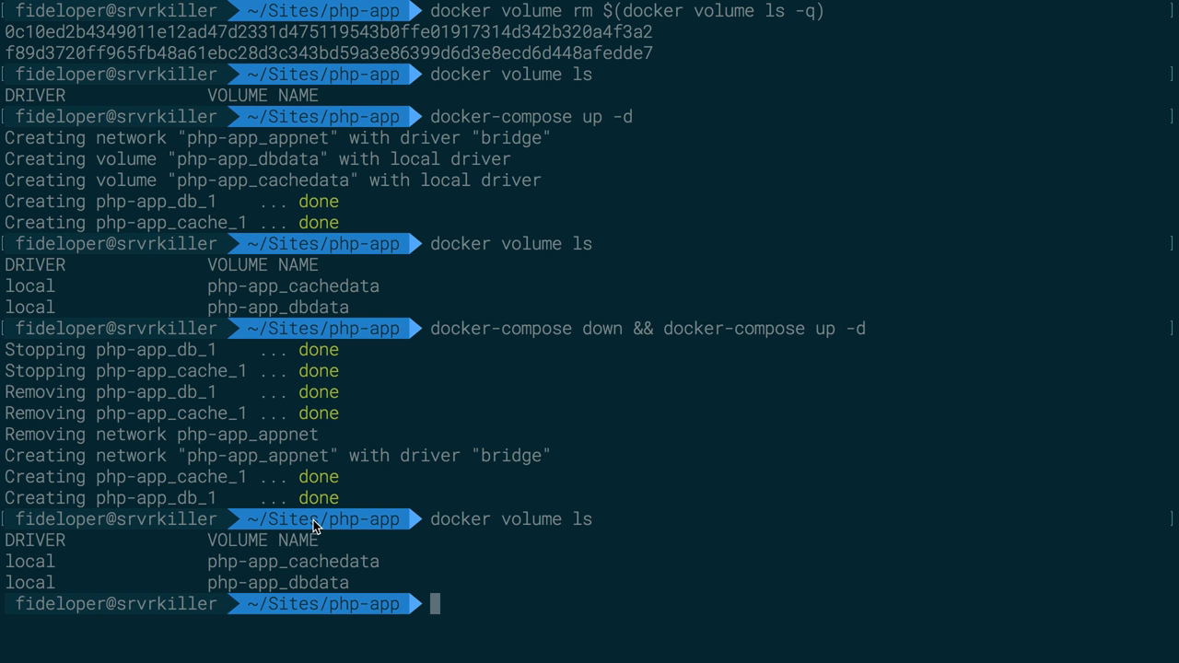
mouse_move(408, 580)
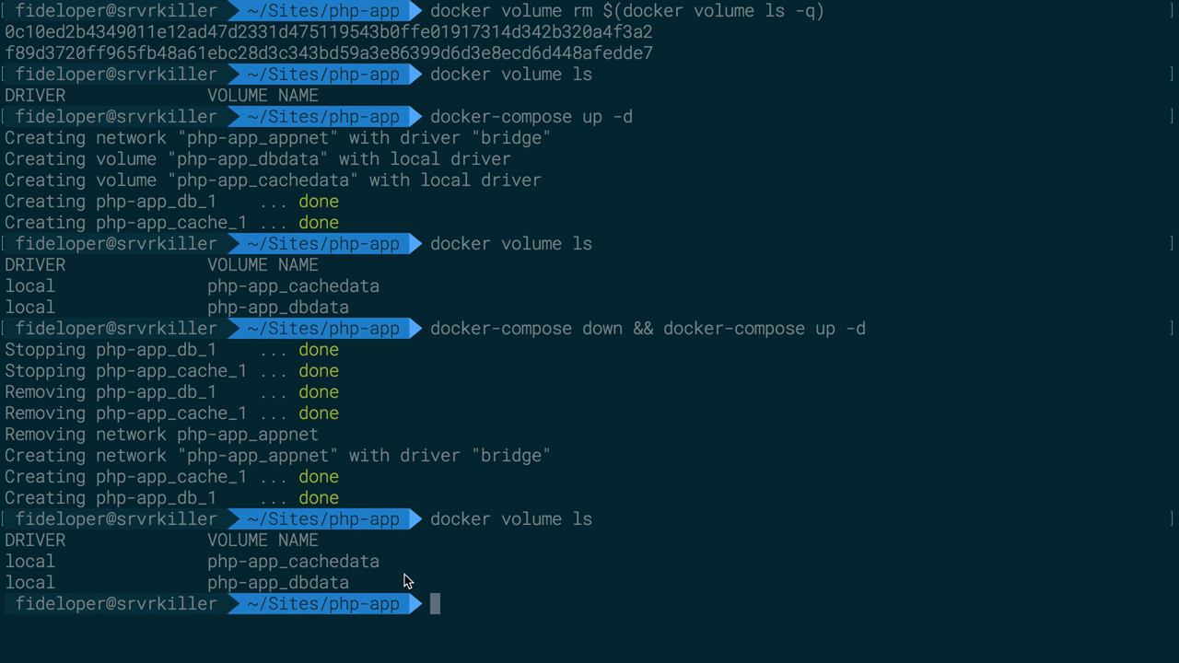